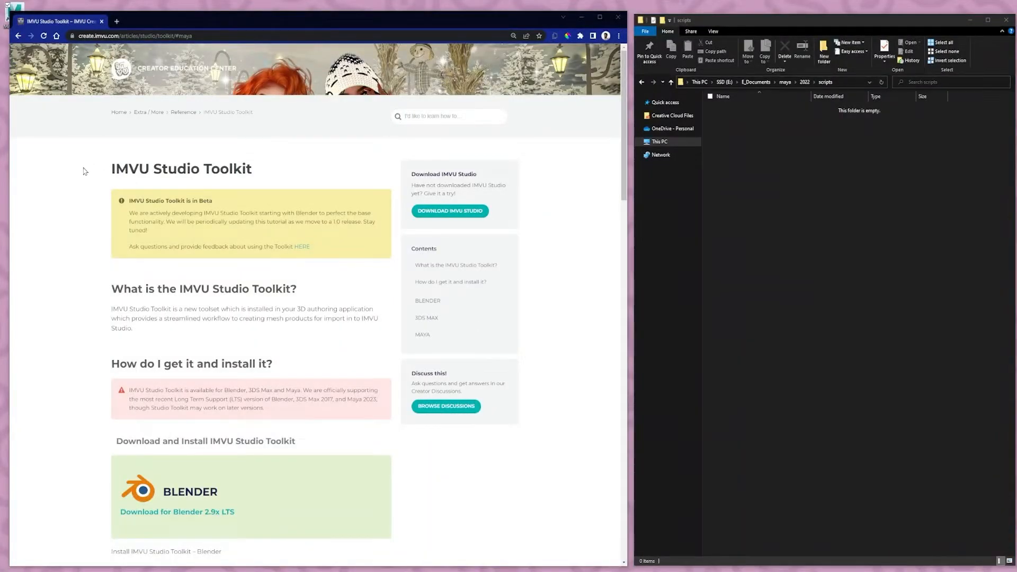
mouse_move(78, 181)
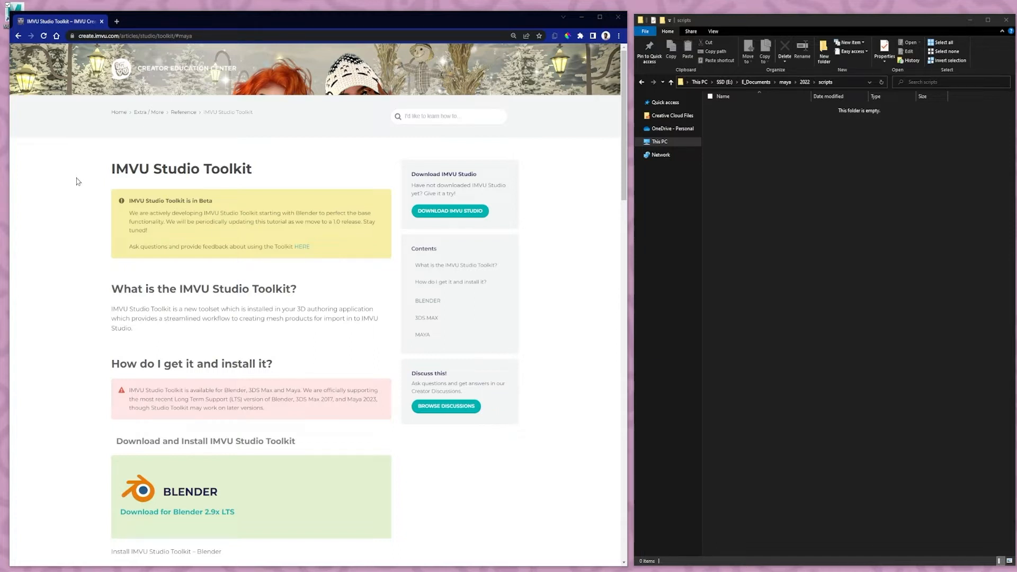
mouse_move(51, 174)
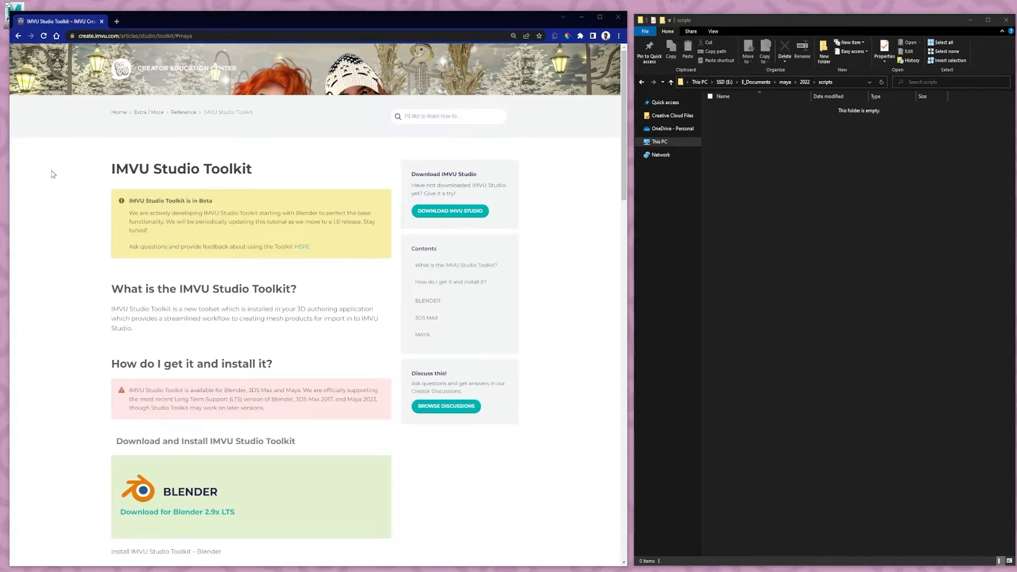
mouse_move(424, 337)
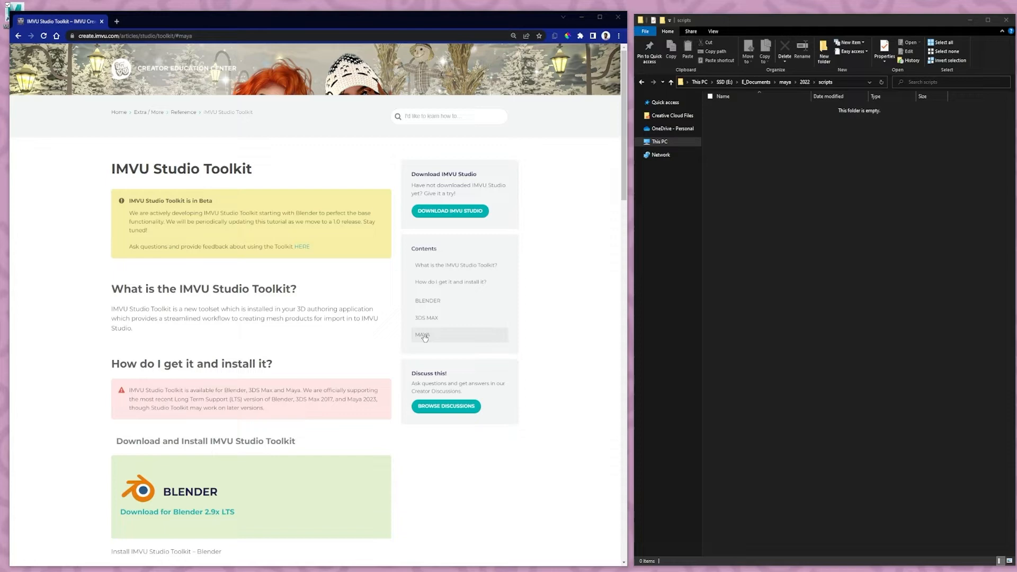
Step: Download the IMVU Studio Toolkit zip for Maya from the Creator Education Center
click(423, 334)
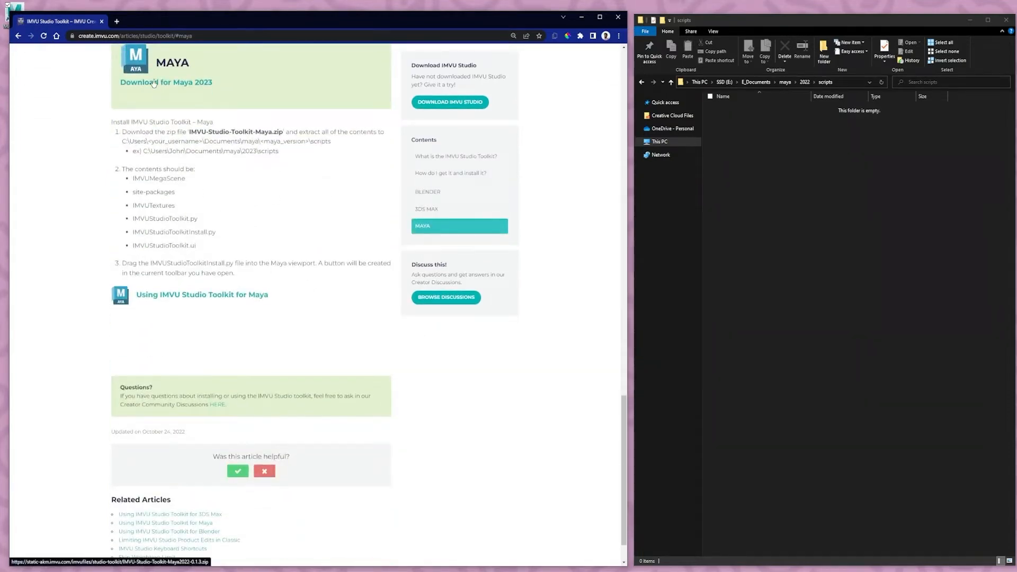
click(152, 82)
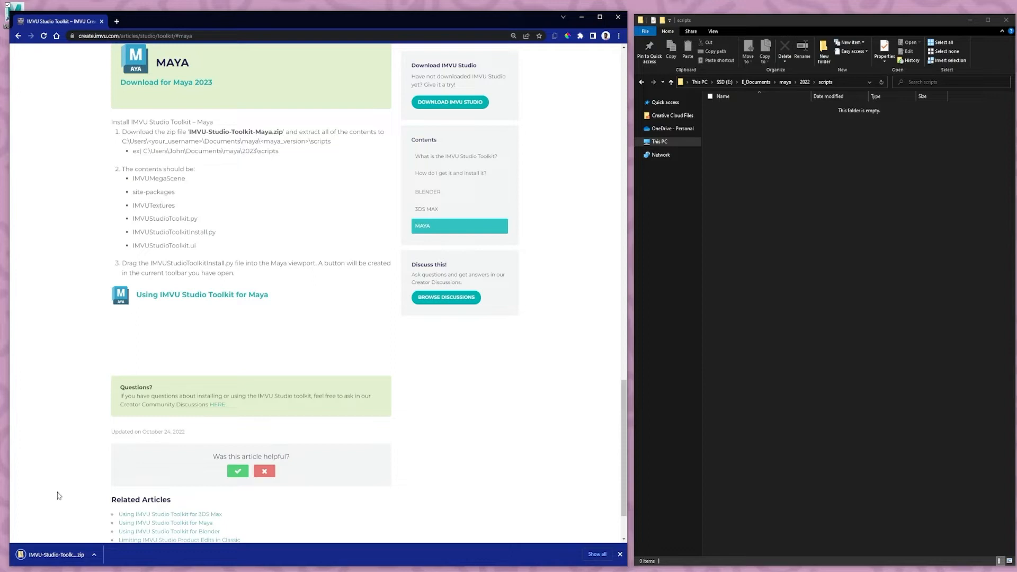
mouse_move(253, 445)
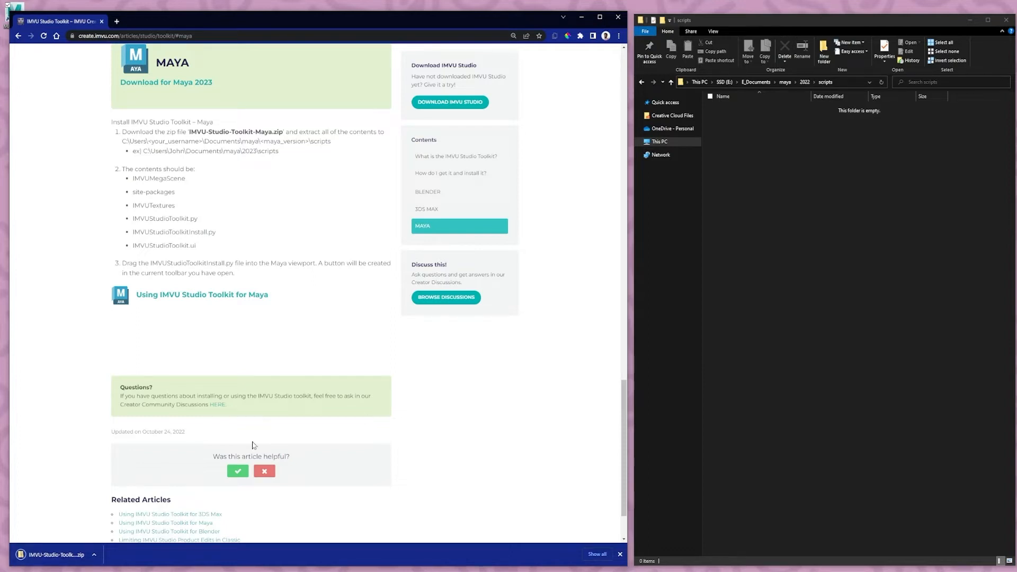
mouse_move(796, 161)
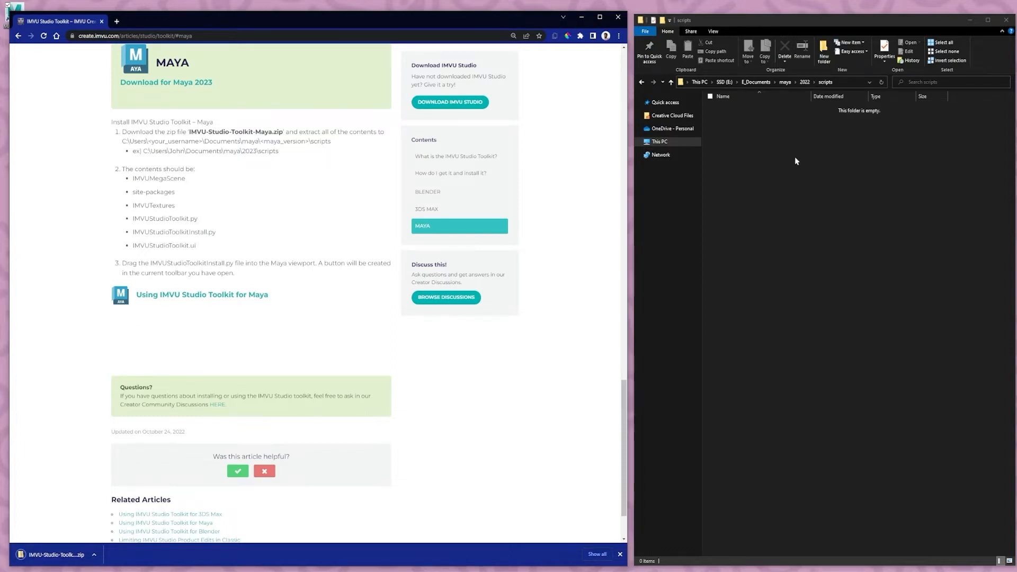
mouse_move(755, 110)
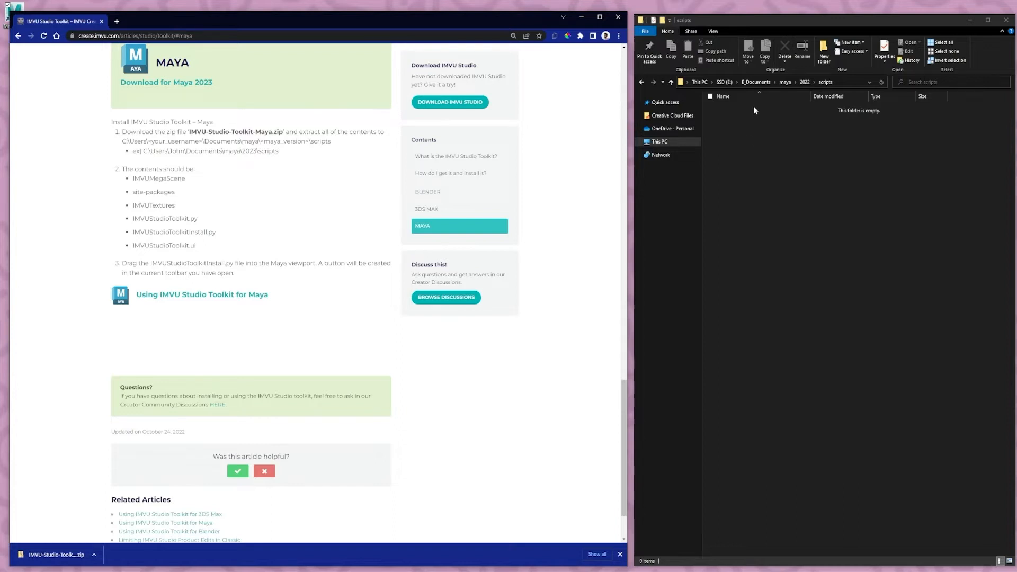
mouse_move(803, 119)
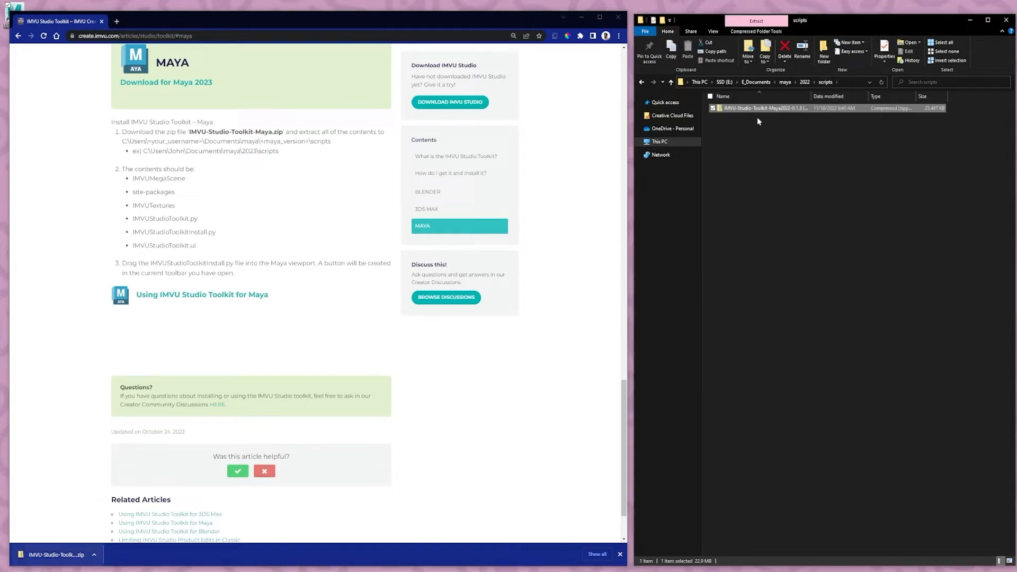
Step: Extract the toolkit zip into Documents\maya\2022\scripts via 7-Zip > Extract Here
right_click(759, 108)
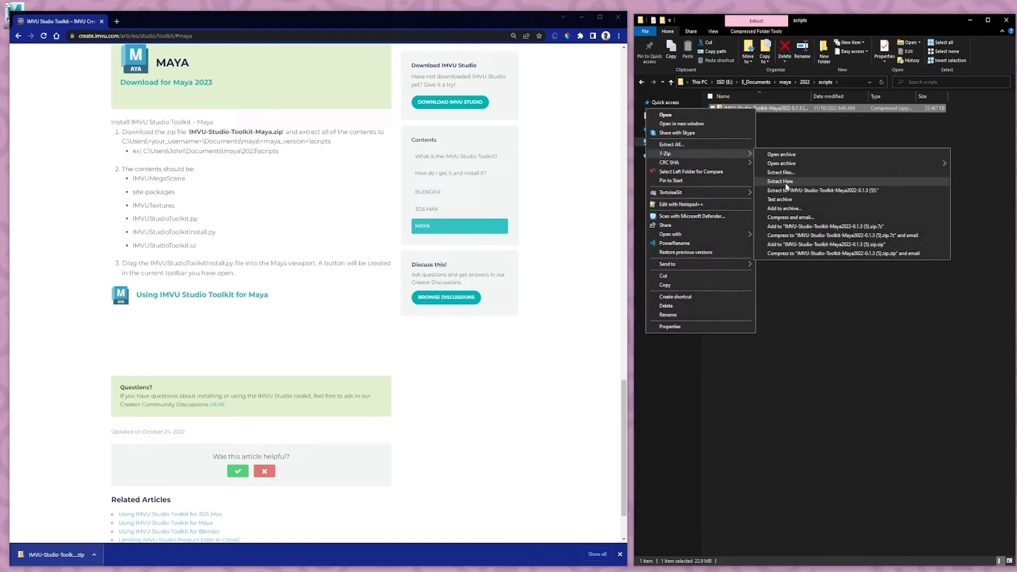
click(780, 181)
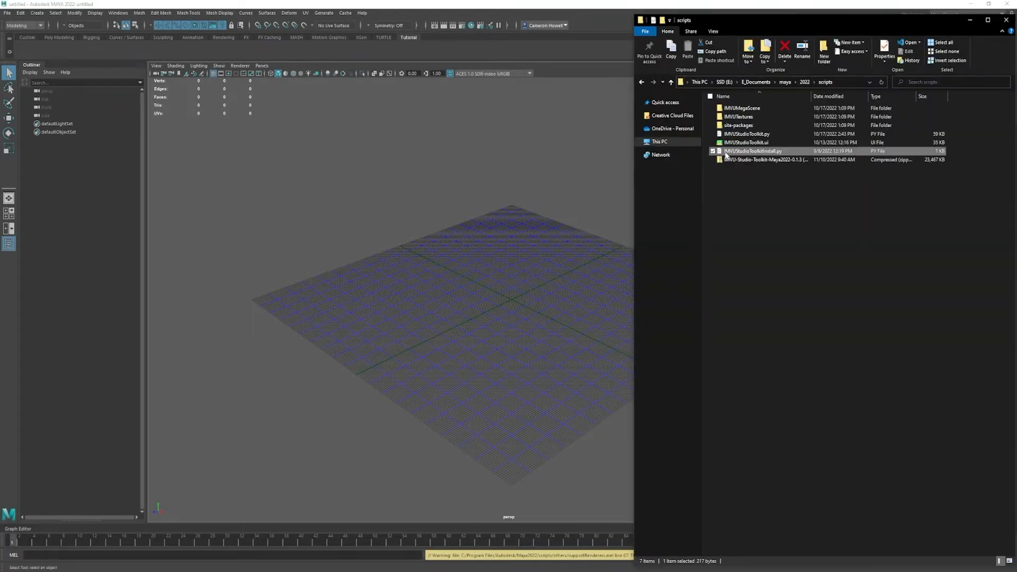
mouse_move(757, 153)
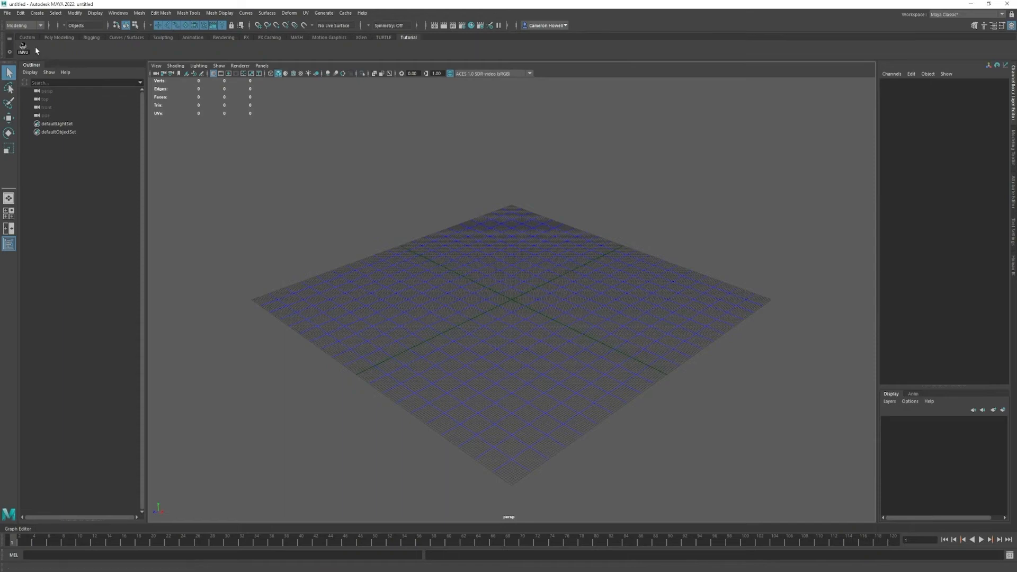
mouse_move(59, 53)
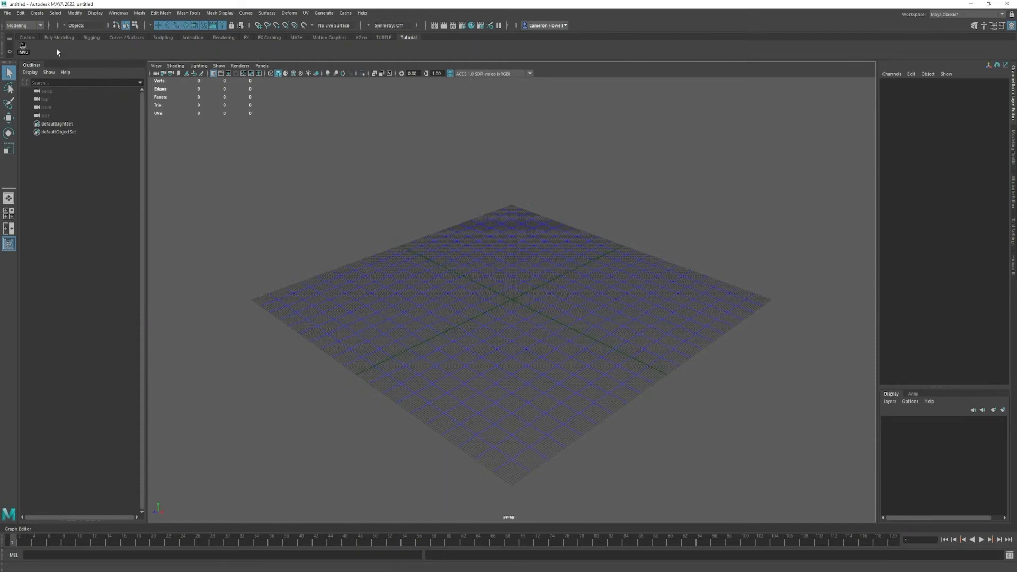
mouse_move(68, 52)
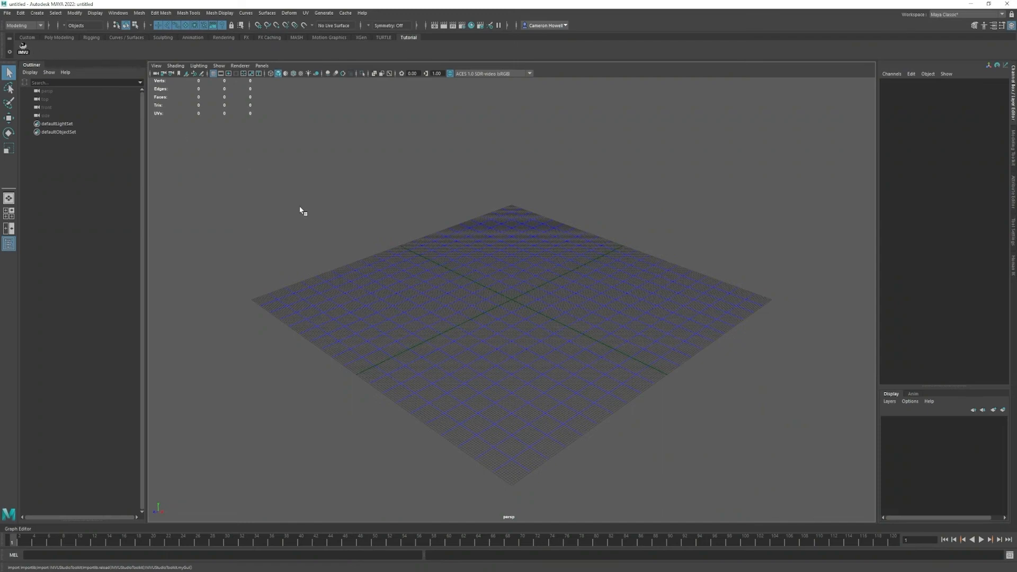
mouse_move(279, 209)
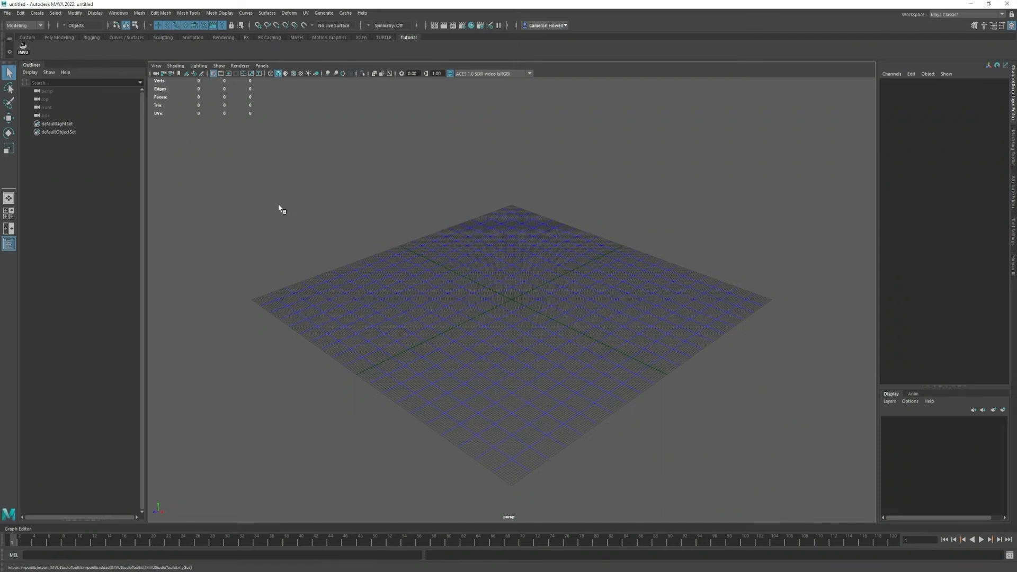